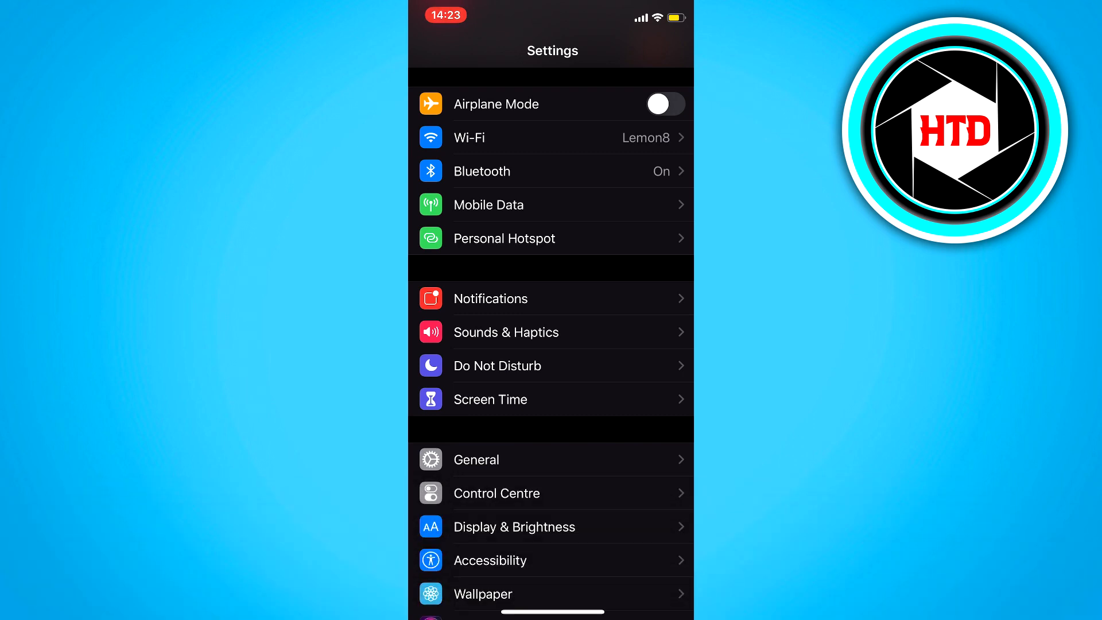
Step: Scroll the main Settings list down to the app entries where Safari appears
{"action": "scroll", "scroll_direction": "down", "scroll_amount": 3}
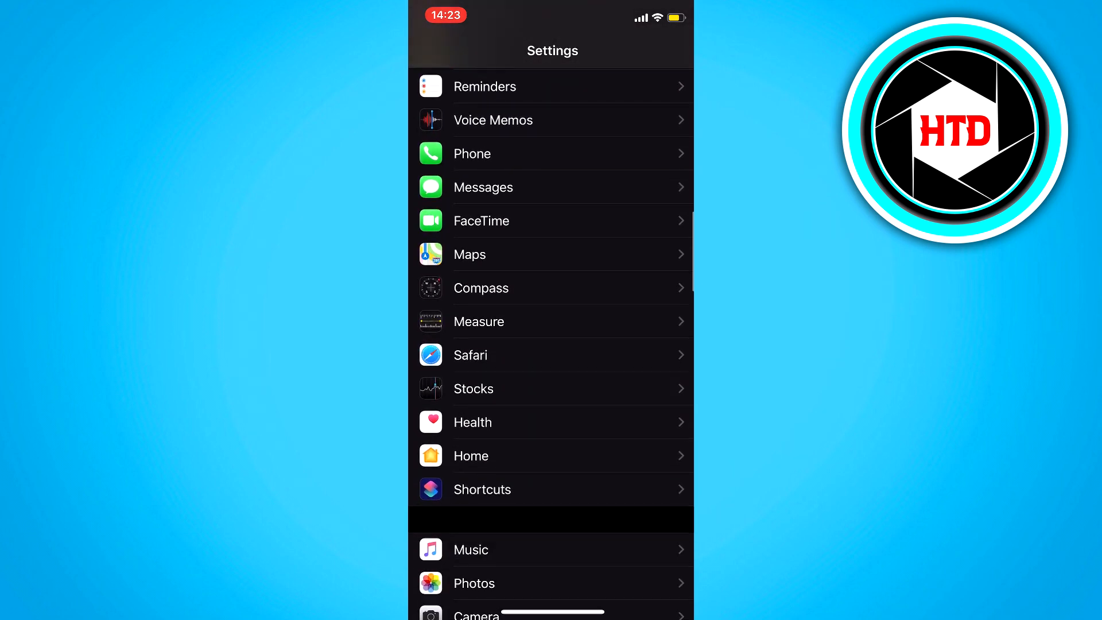
Step: Go into Safari's settings and bring the Privacy & Security section into view
{"action": "left_click", "coordinate": [552, 355]}
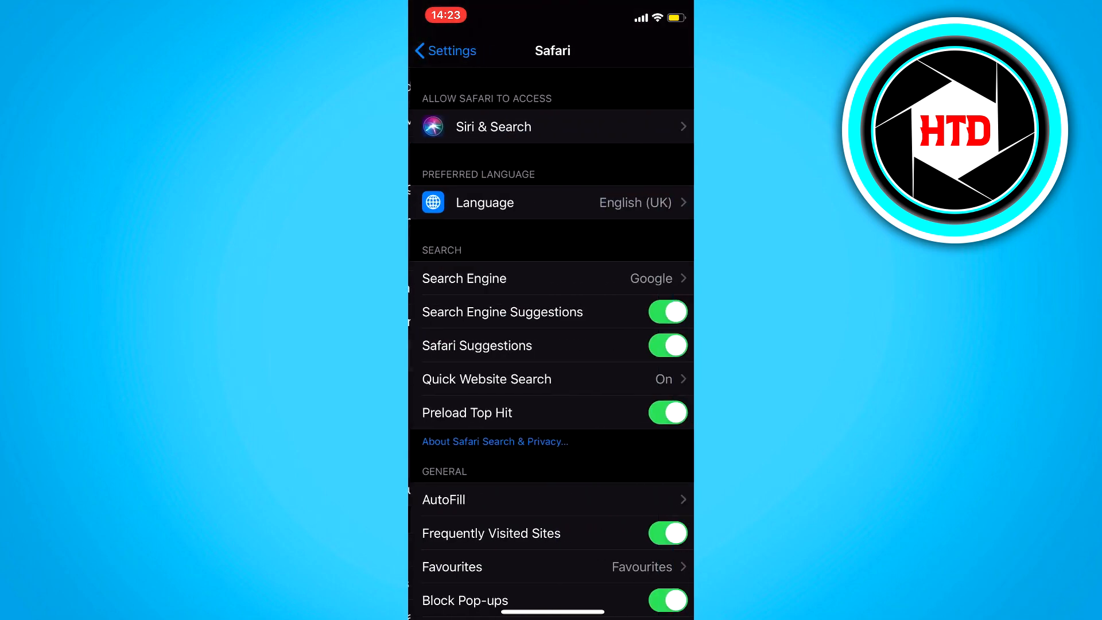
{"action": "scroll", "scroll_direction": "down", "scroll_amount": 3}
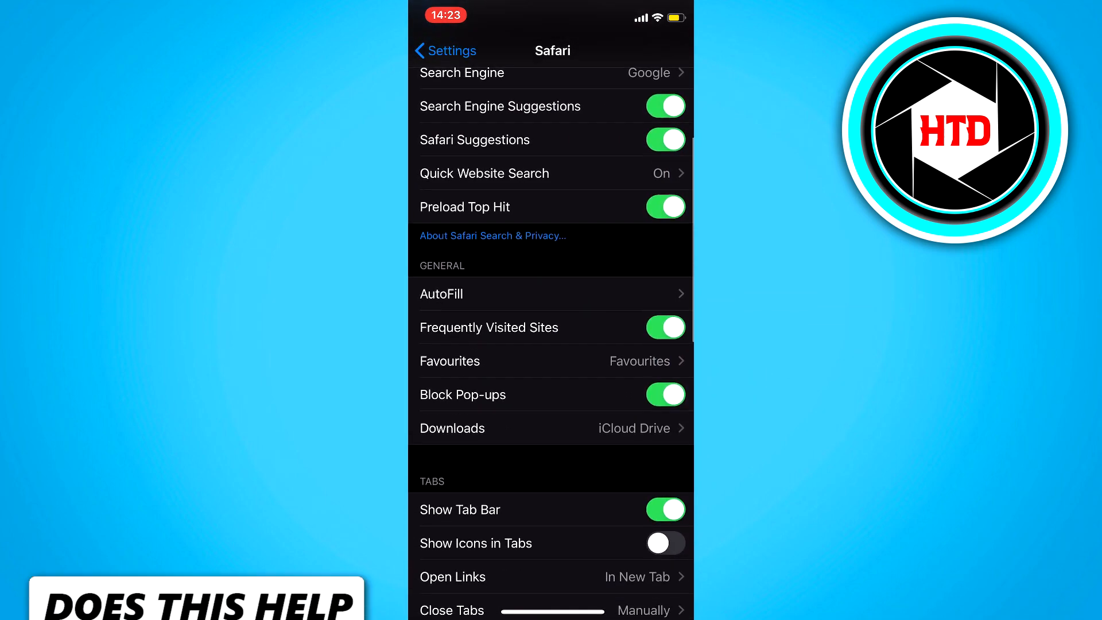
{"action": "scroll", "scroll_direction": "down", "scroll_amount": 3}
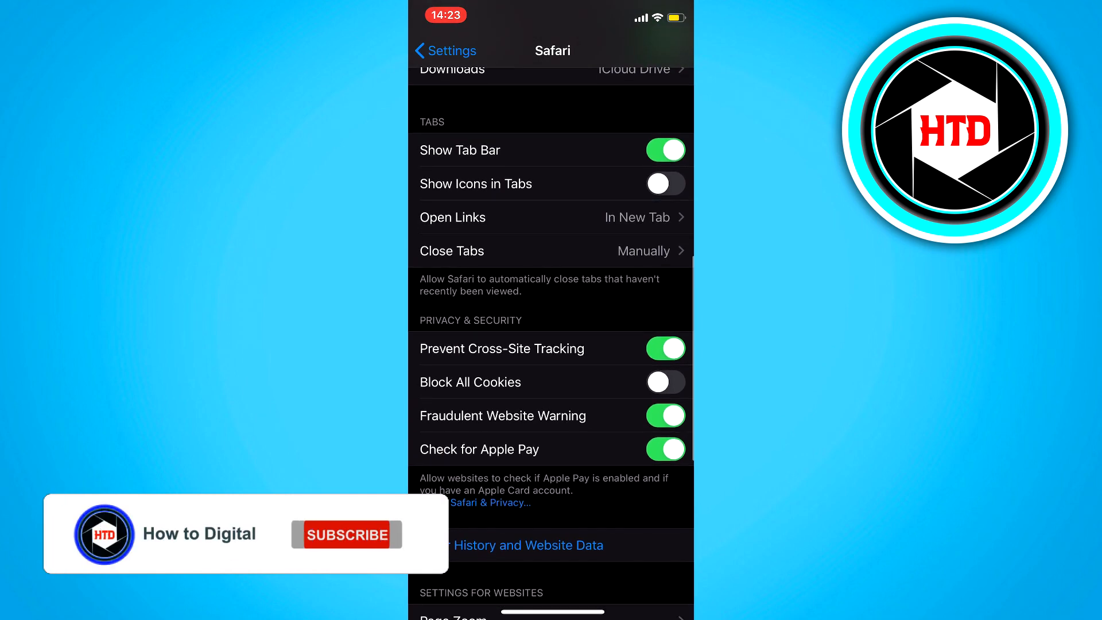
{"action": "left_click", "coordinate": [345, 535]}
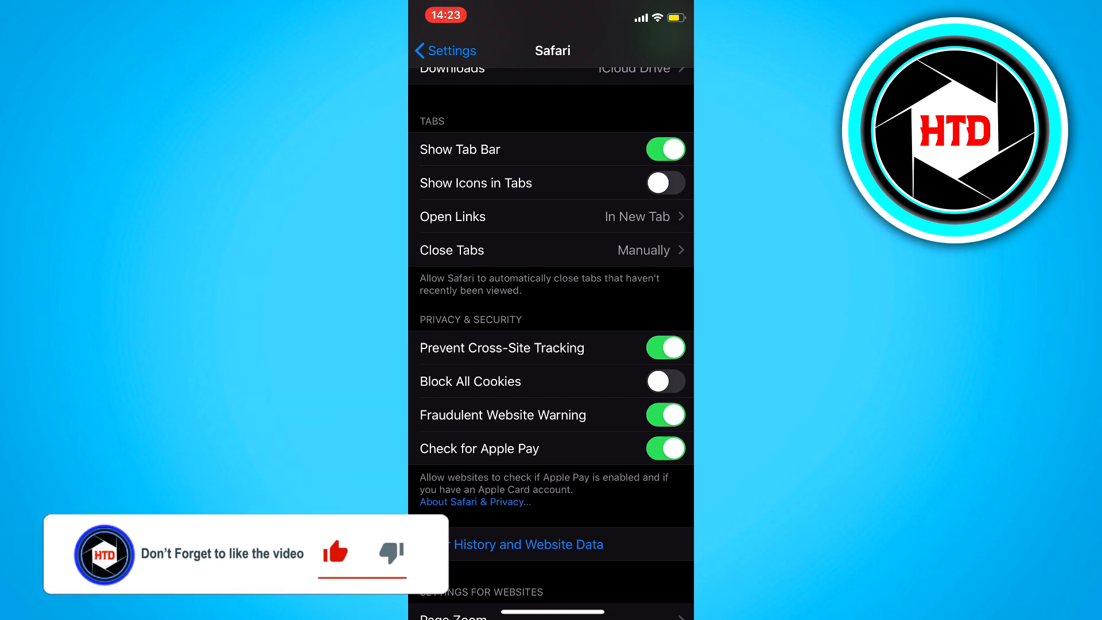
{"action": "left_click", "coordinate": [662, 381]}
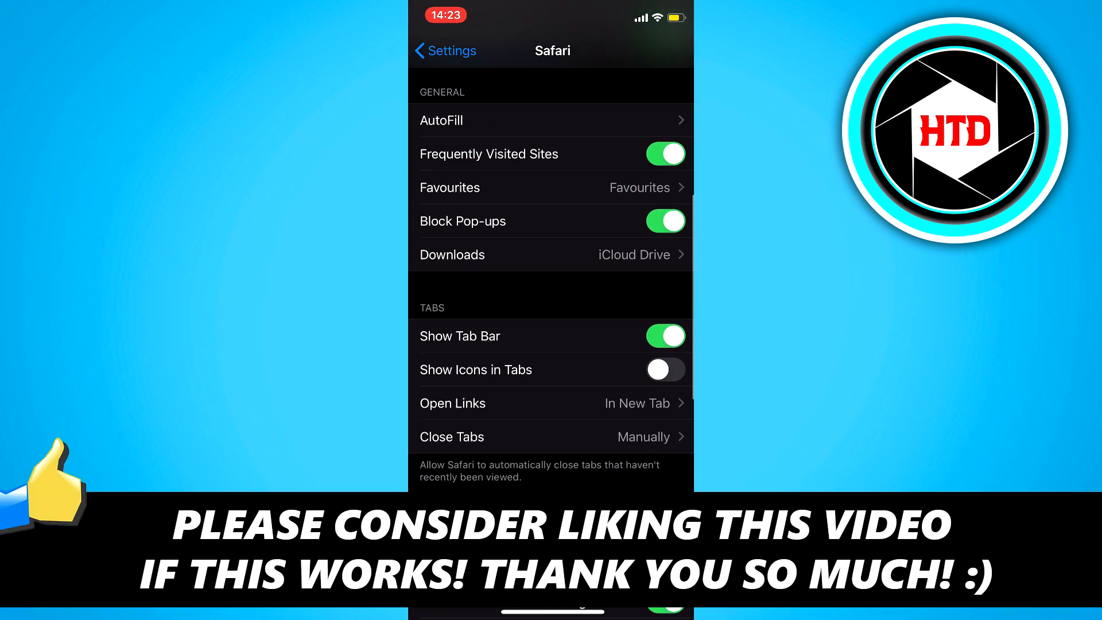
{"action": "scroll", "scroll_direction": "down", "scroll_amount": 3}
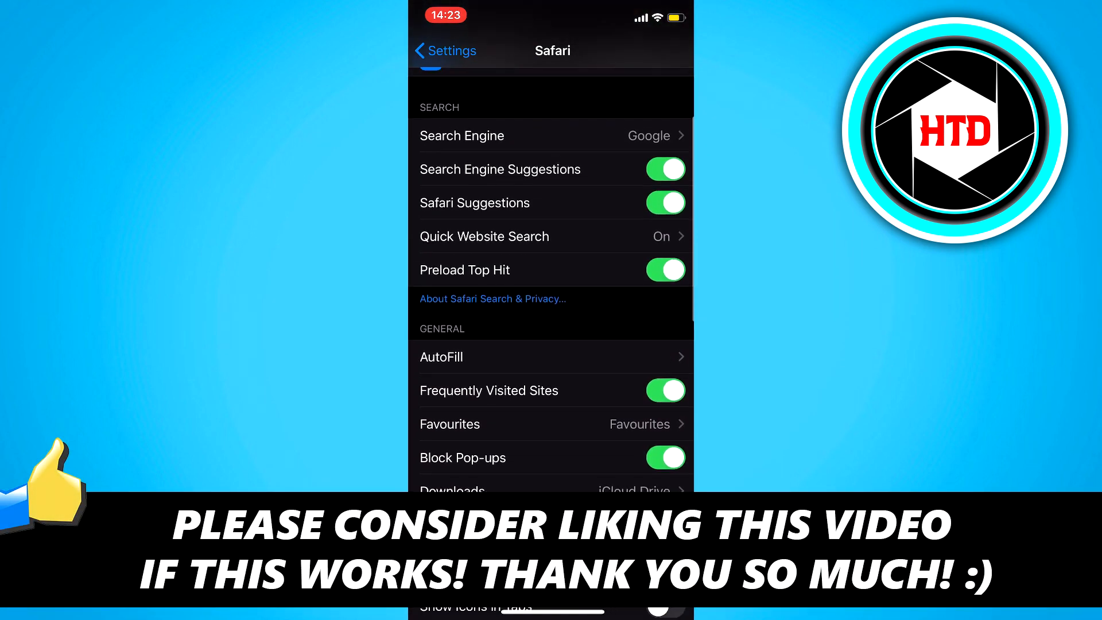
{"action": "scroll", "scroll_direction": "down", "scroll_amount": 3}
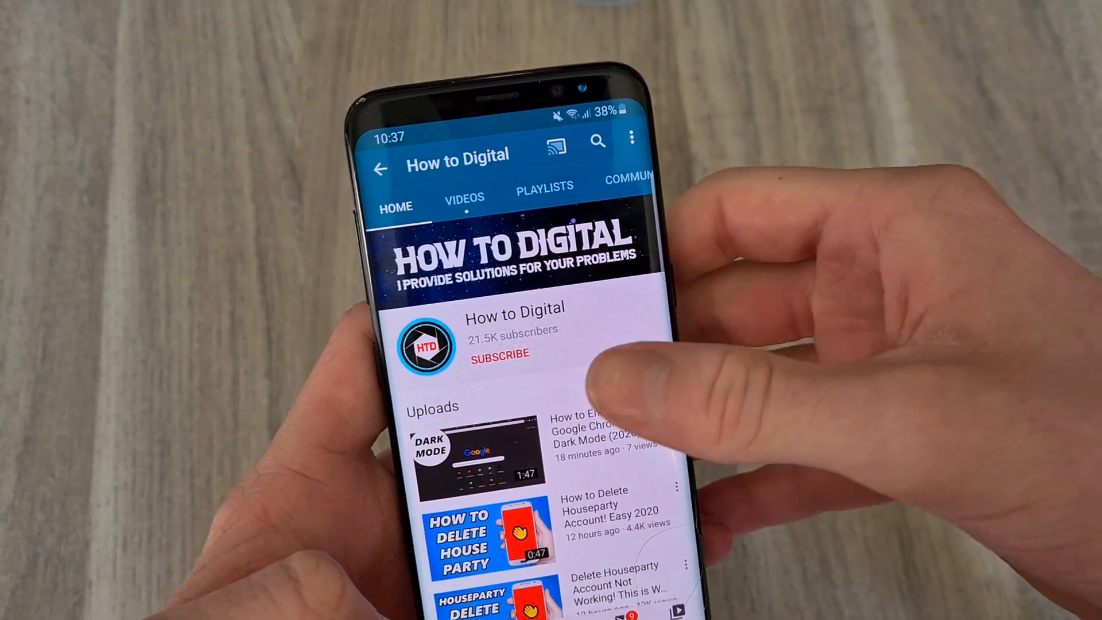
Step: Subscribe to the How to Digital channel and show its All / Personalised / None notification choices
{"action": "left_click", "coordinate": [498, 353]}
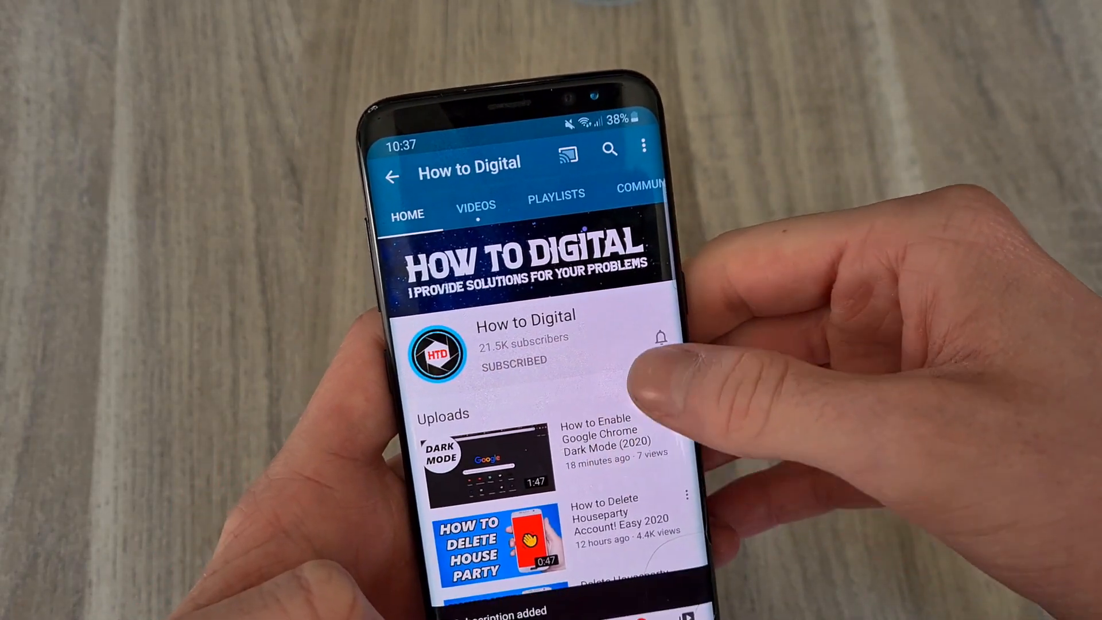
{"action": "left_click", "coordinate": [657, 334]}
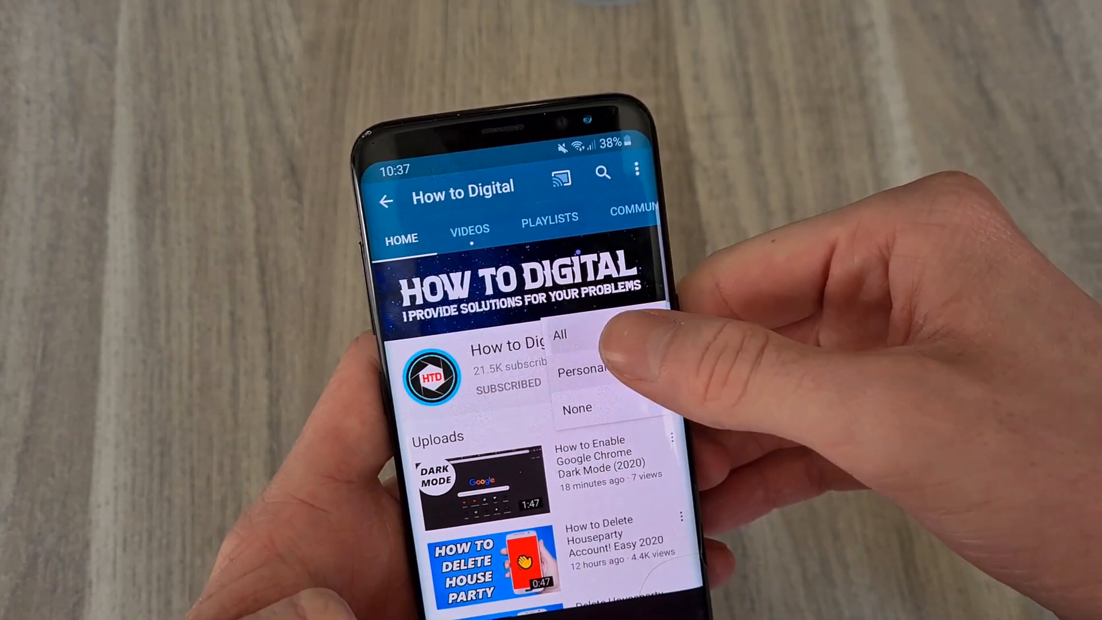